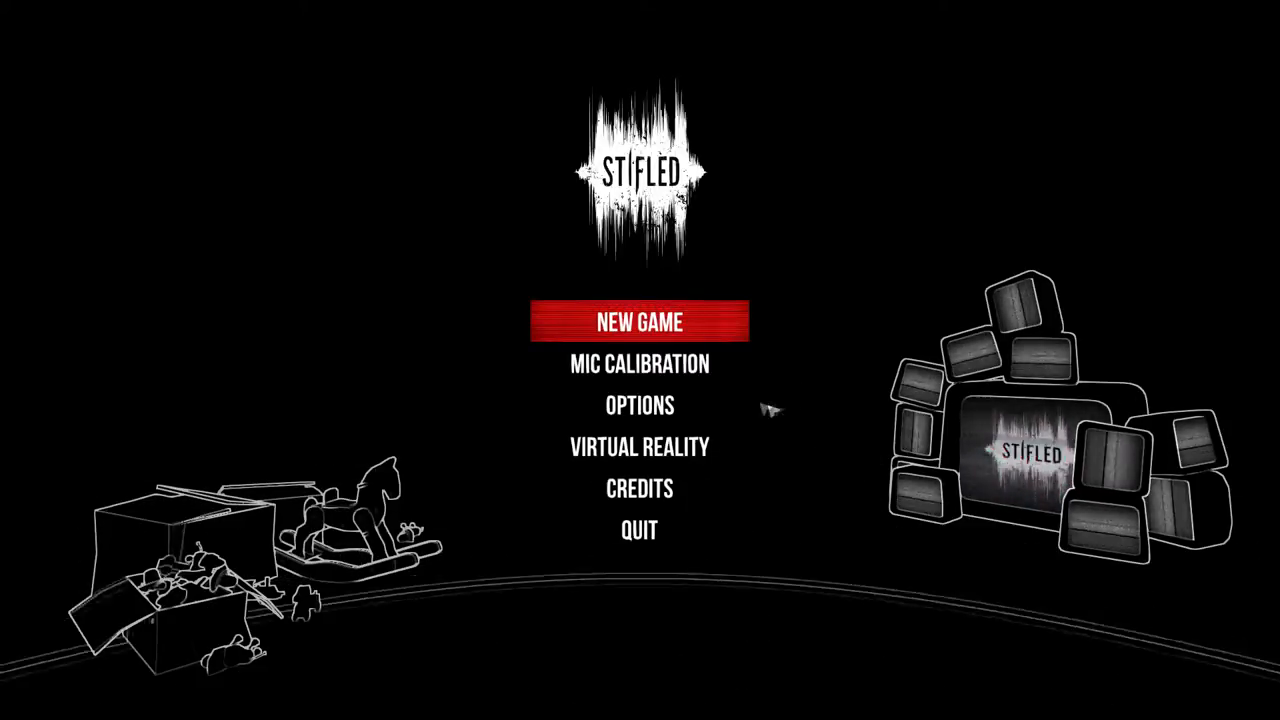
pyautogui.click(639, 322)
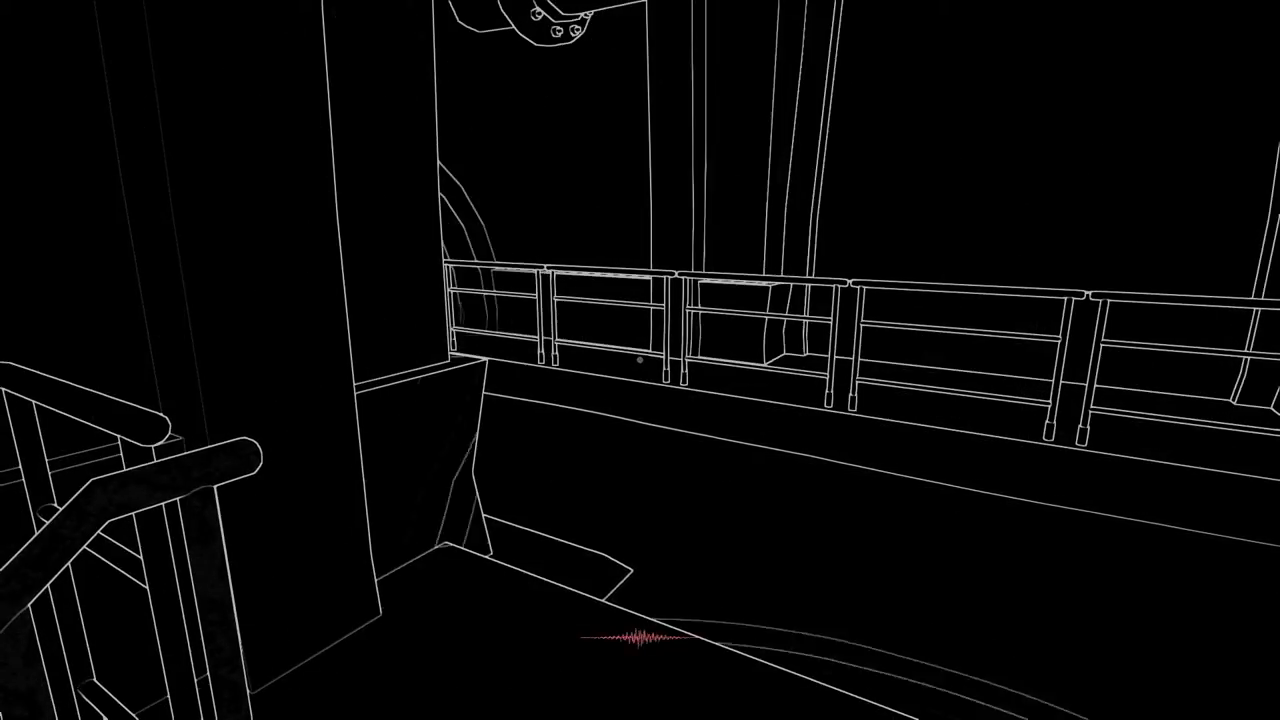
pyautogui.moveTo(640, 360)
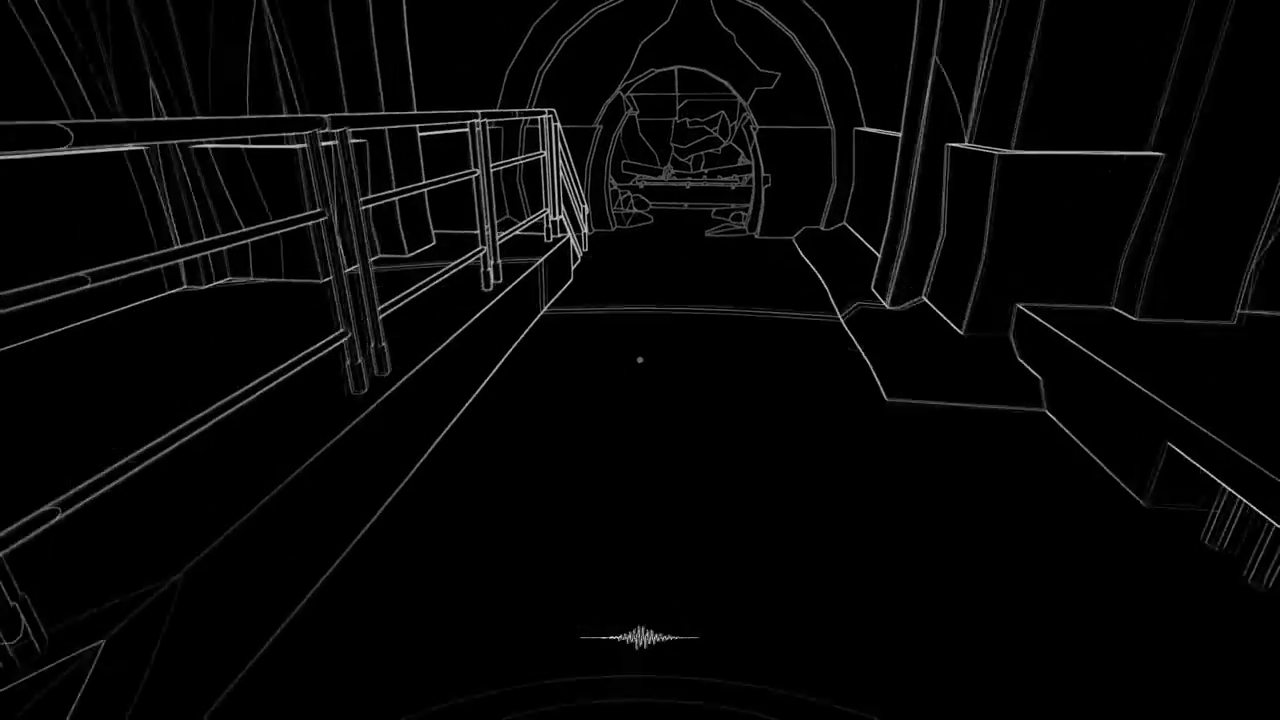